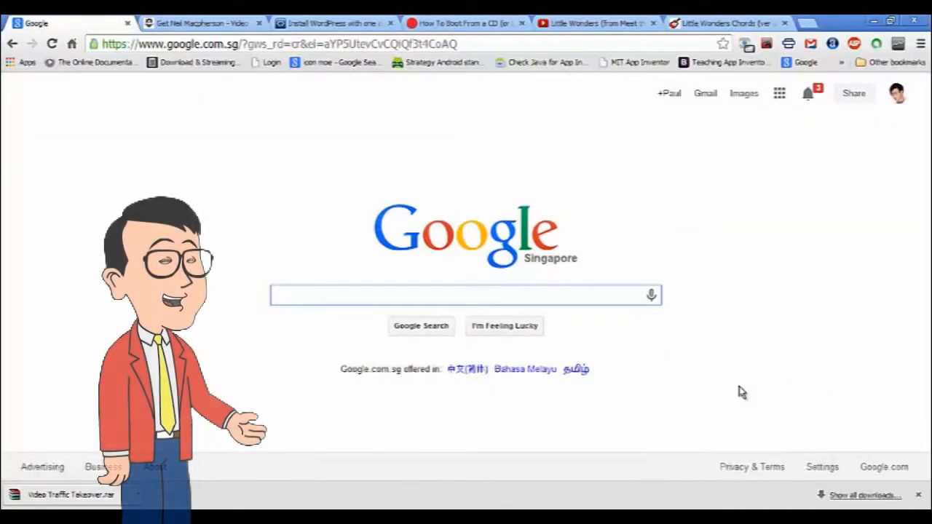
Step: Search Google for 'fatcow subdomain pointing' and open 'Getting Started: Using the Subdomain Pointing Manager'
left_click(462, 295)
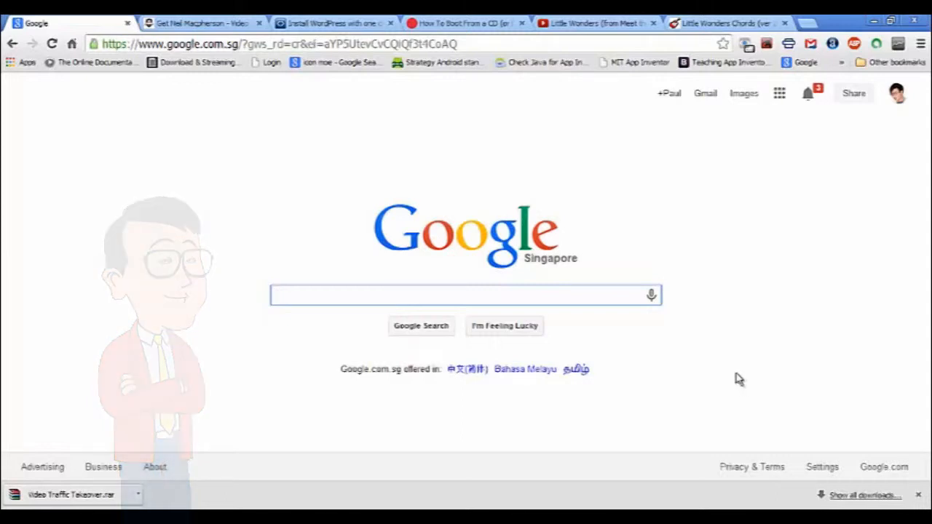
left_click(463, 294)
type("fatco")
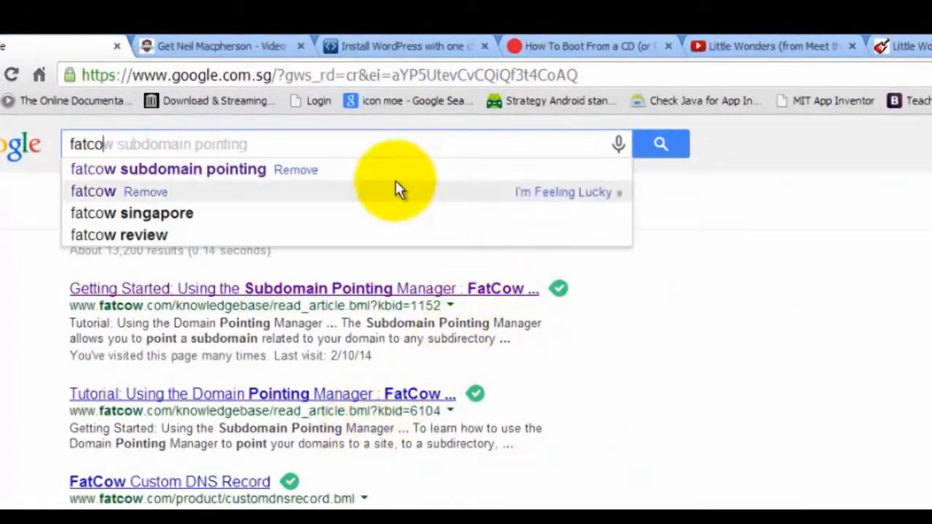
left_click(167, 169)
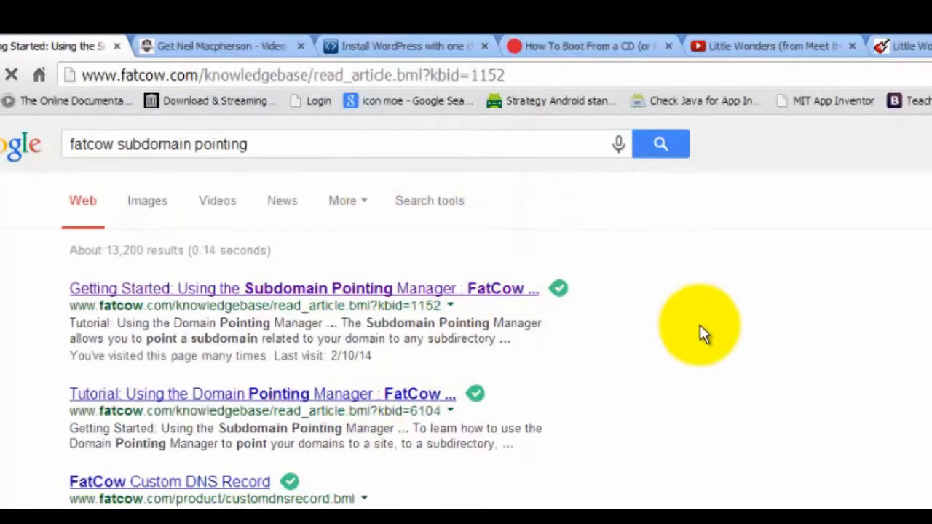
left_click(304, 288)
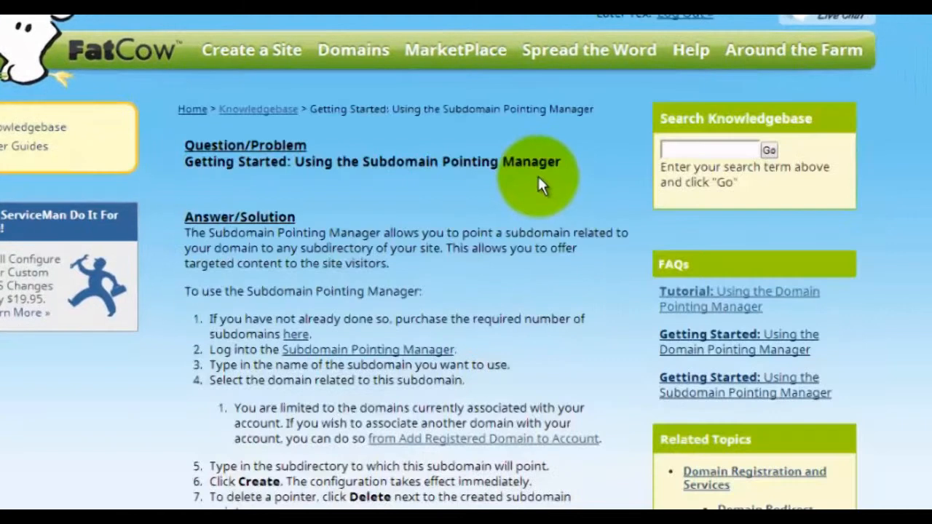
mouse_move(375, 342)
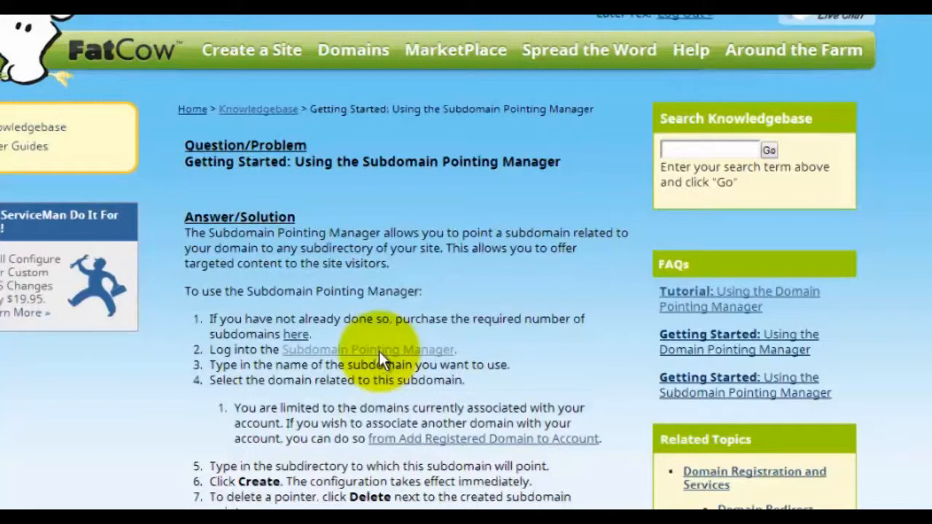
Step: Follow the 'Subdomain Pointing Manager' link in step 2 of the article
left_click(367, 350)
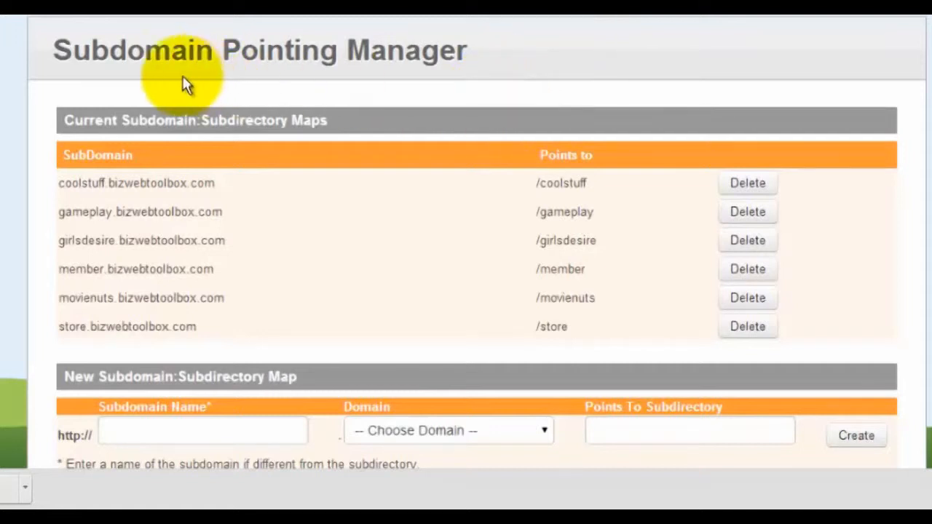
mouse_move(763, 116)
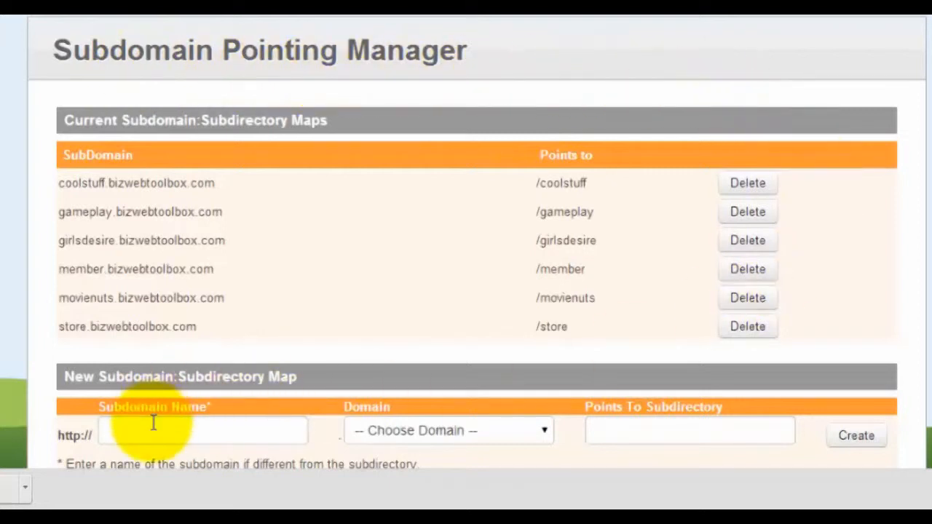
scroll("down", 3)
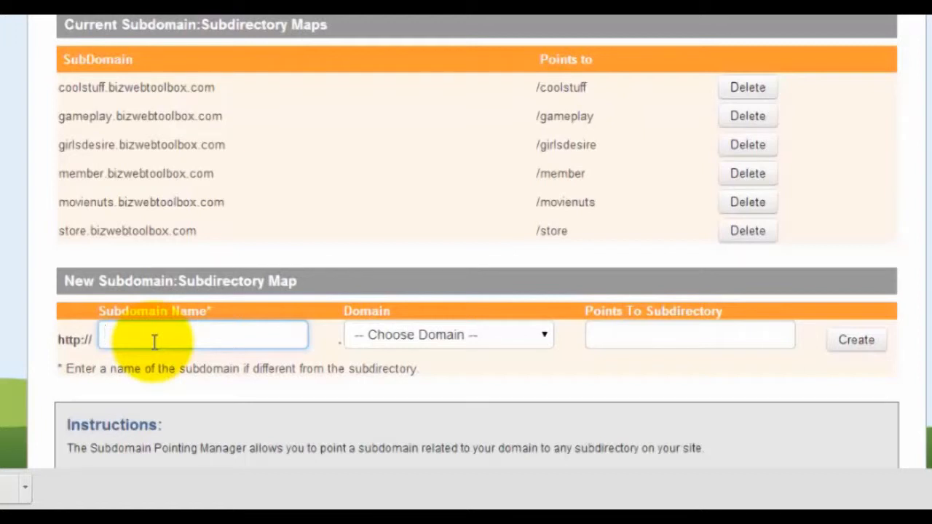
Step: Create subdomain 8coolfinds on bizwebtoolbox.com pointing to the 8coolfinds subdirectory
type("8")
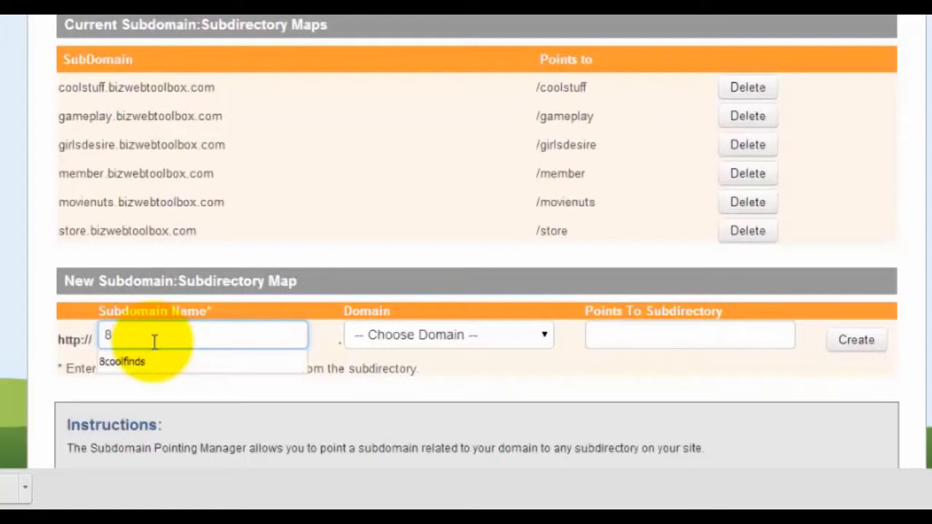
type("coolfinds")
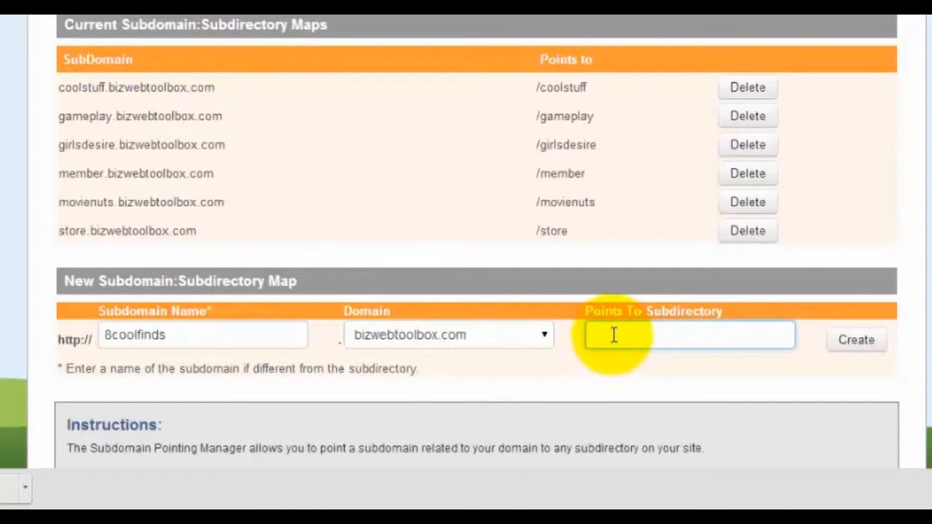
type("8coolfinds")
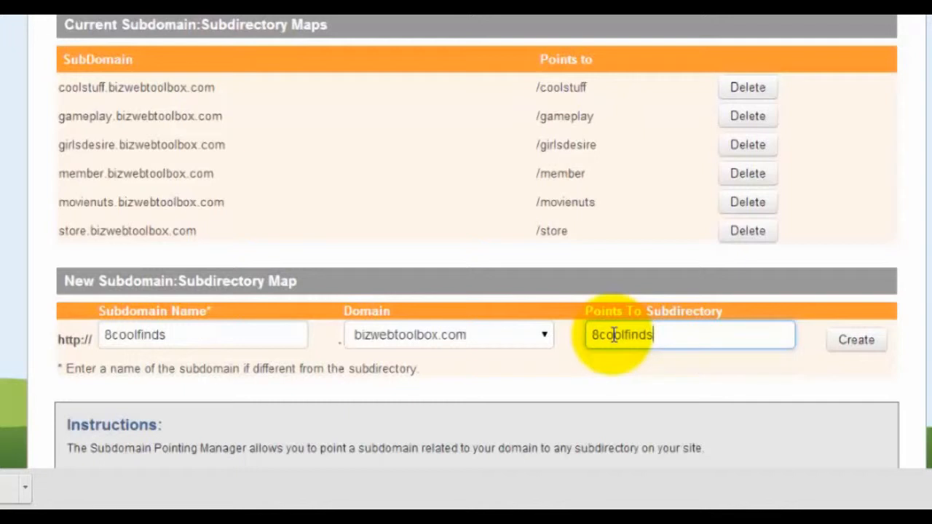
left_click(857, 339)
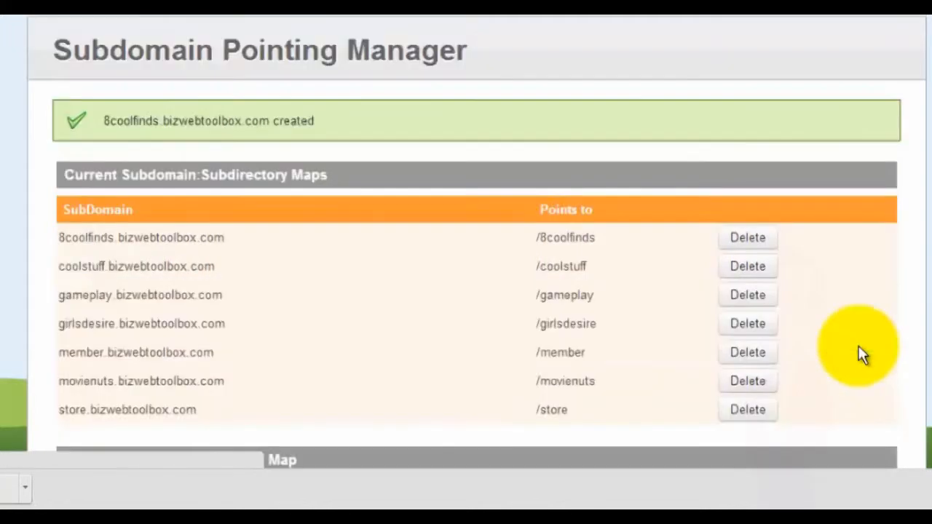